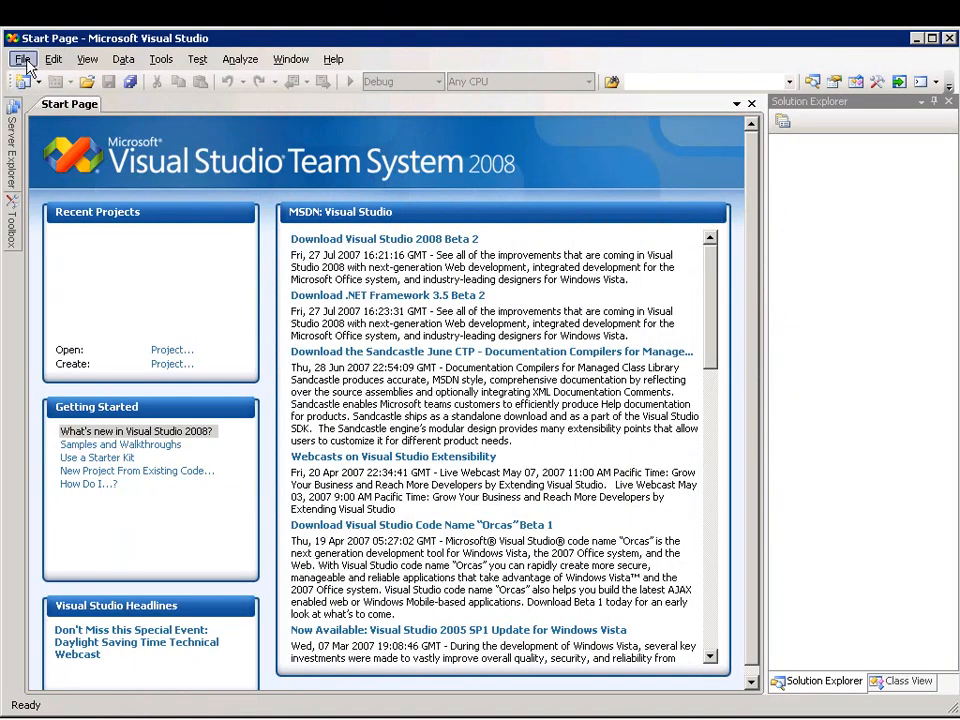
# Step: Start a new project from the File menu, choosing the Visual Basic Console Application template
pyautogui.click(24, 58)
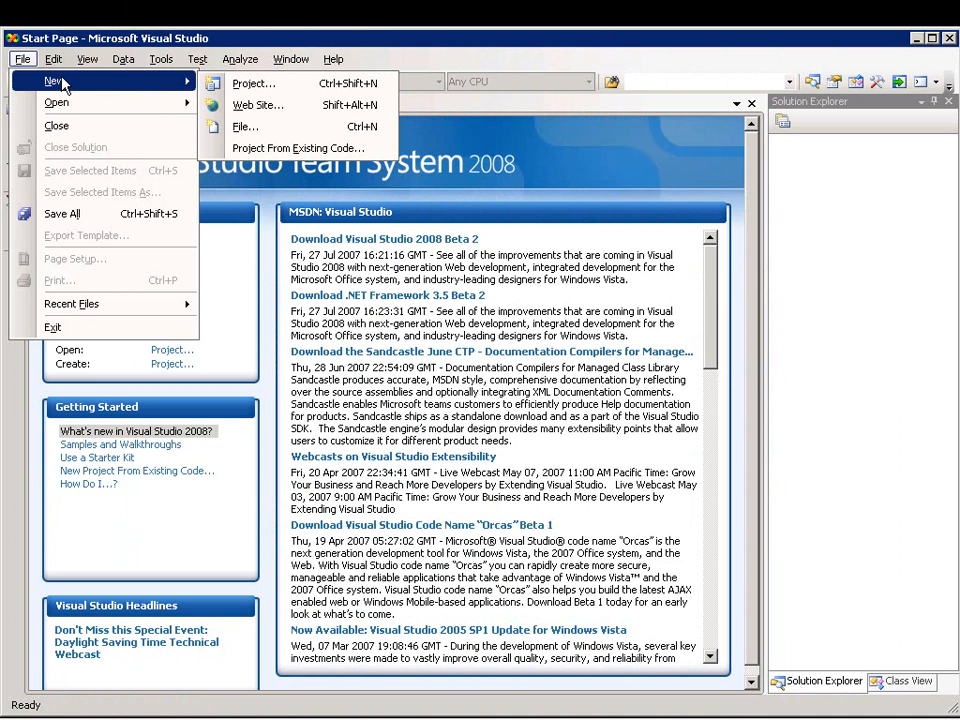
pyautogui.click(250, 84)
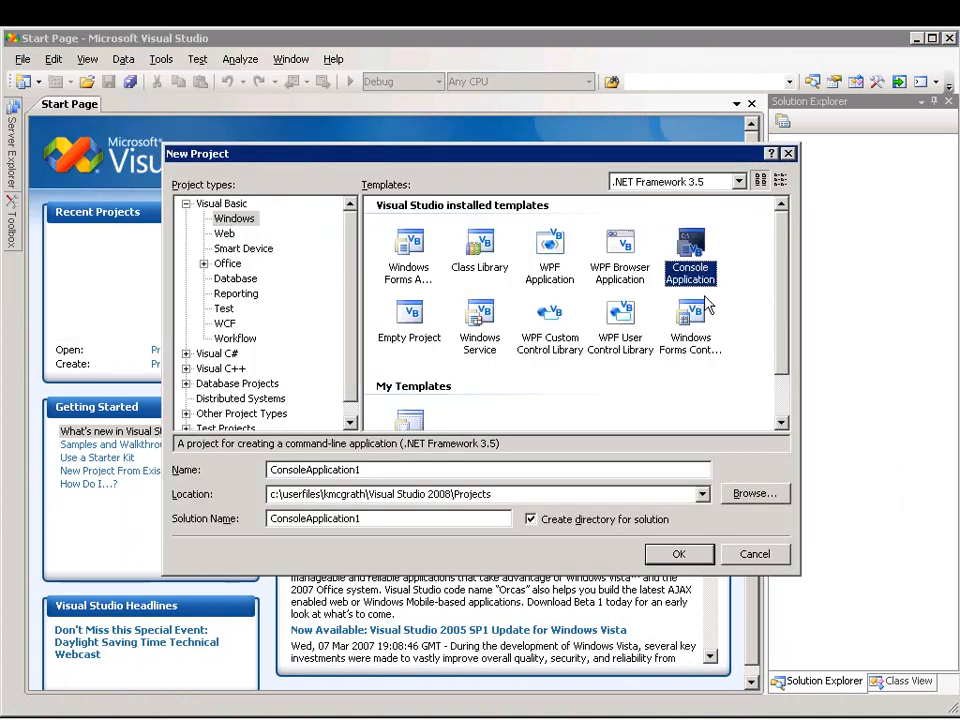
pyautogui.click(680, 554)
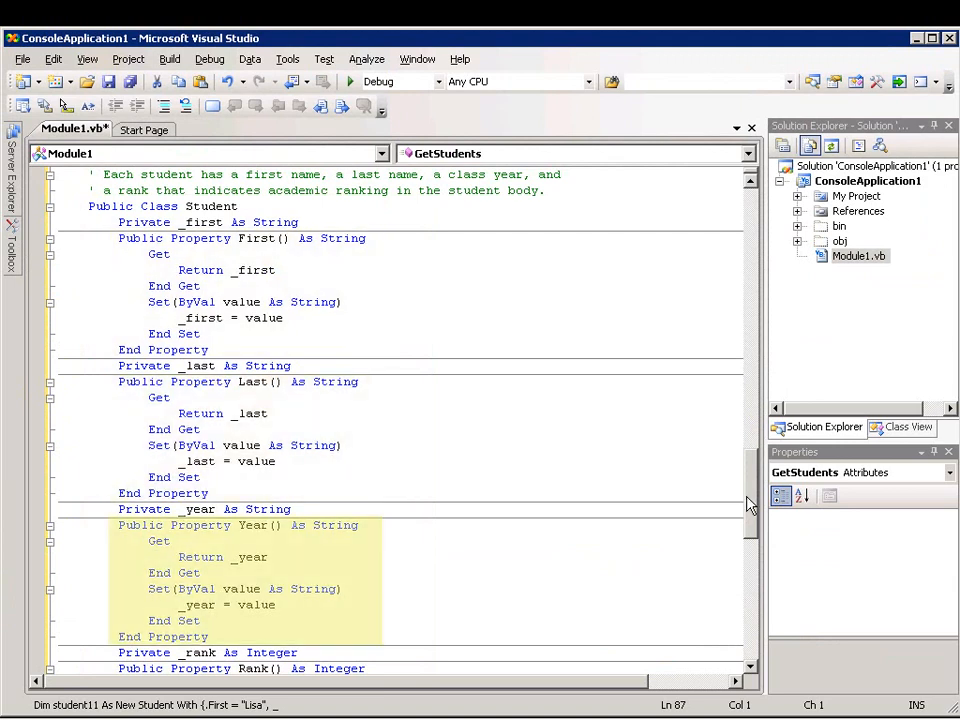
# Step: Scroll through Module1.vb to review the pasted Student class and GetStudents function
pyautogui.scroll(-3)
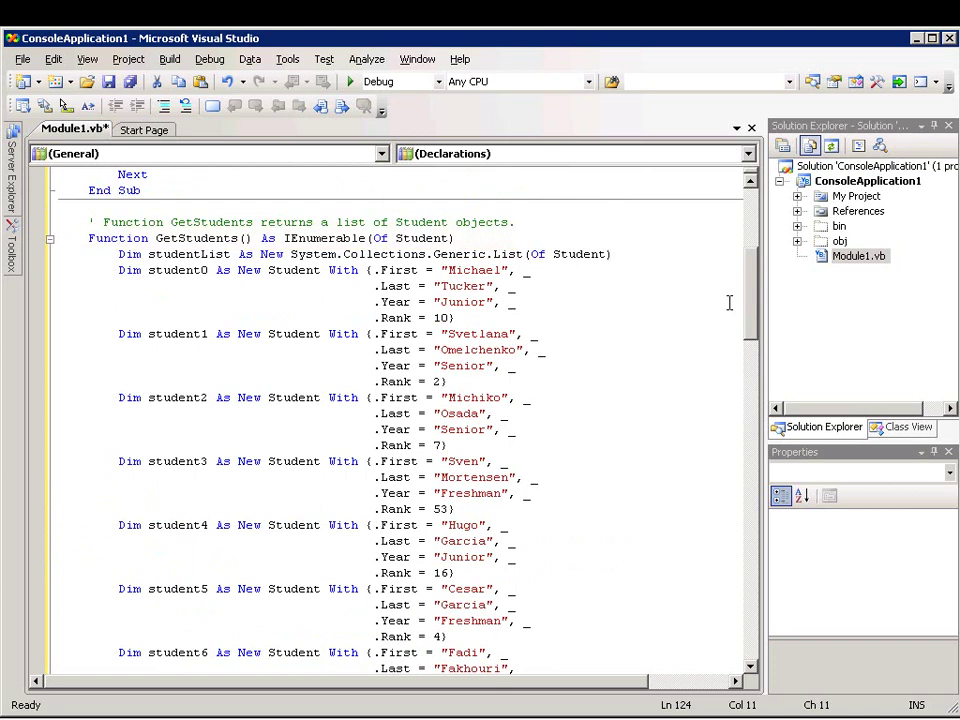
# Step: Declare student11 as Lisa Miller, a Senior ranked 8, and add her to studentList
pyautogui.scroll(-3)
pyautogui.write('Dim stude')
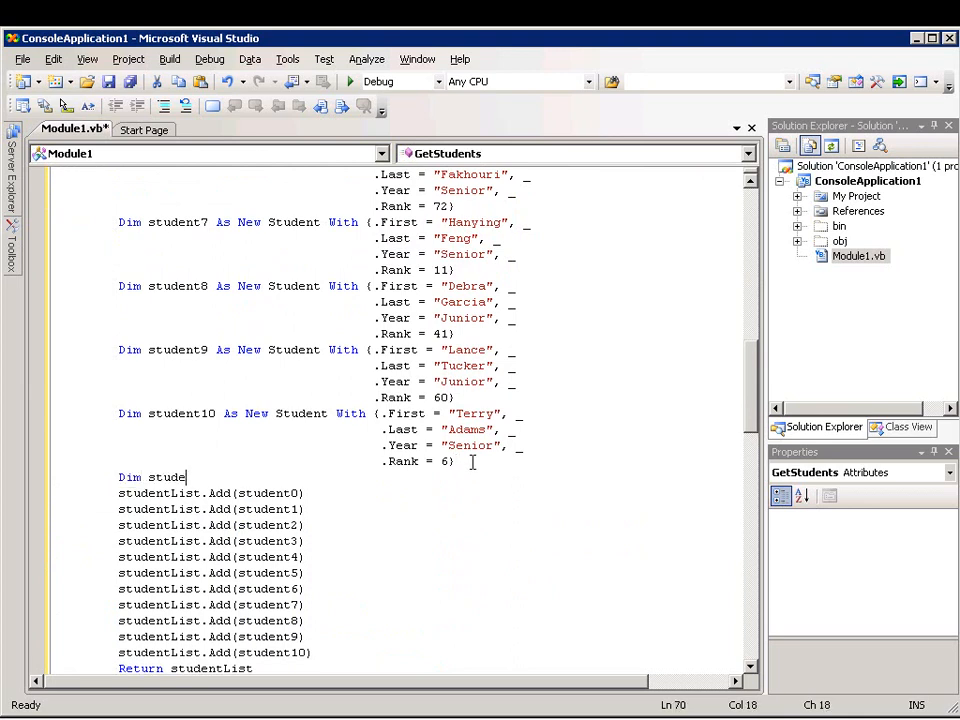
pyautogui.write('nt11 As')
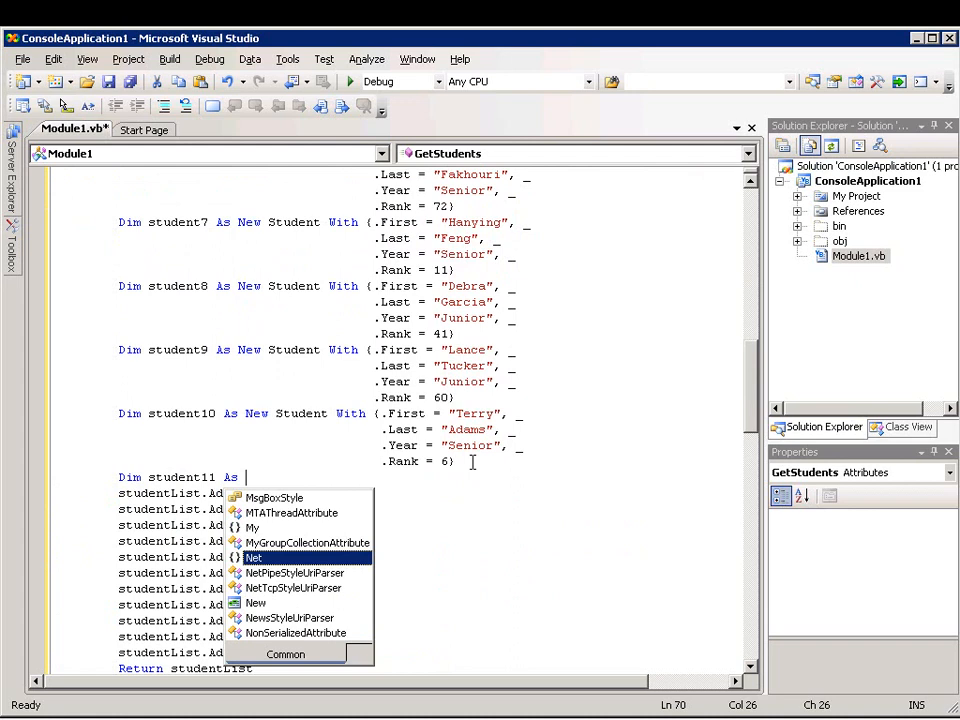
pyautogui.write('New Student With (')
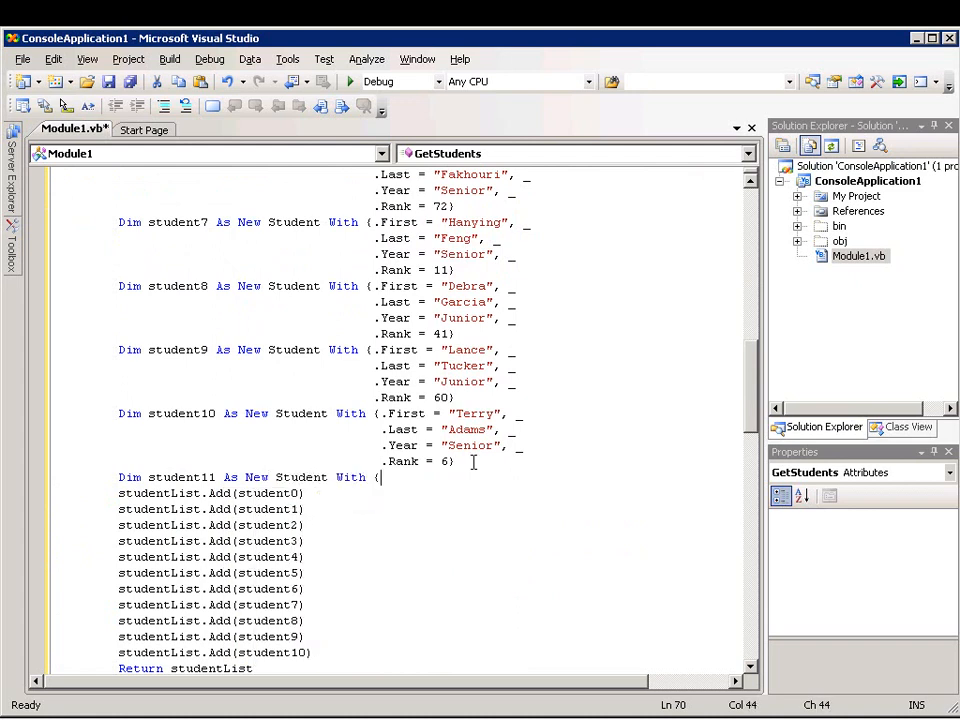
pyautogui.write('.First = "Lisa", _')
pyautogui.write('.Last')
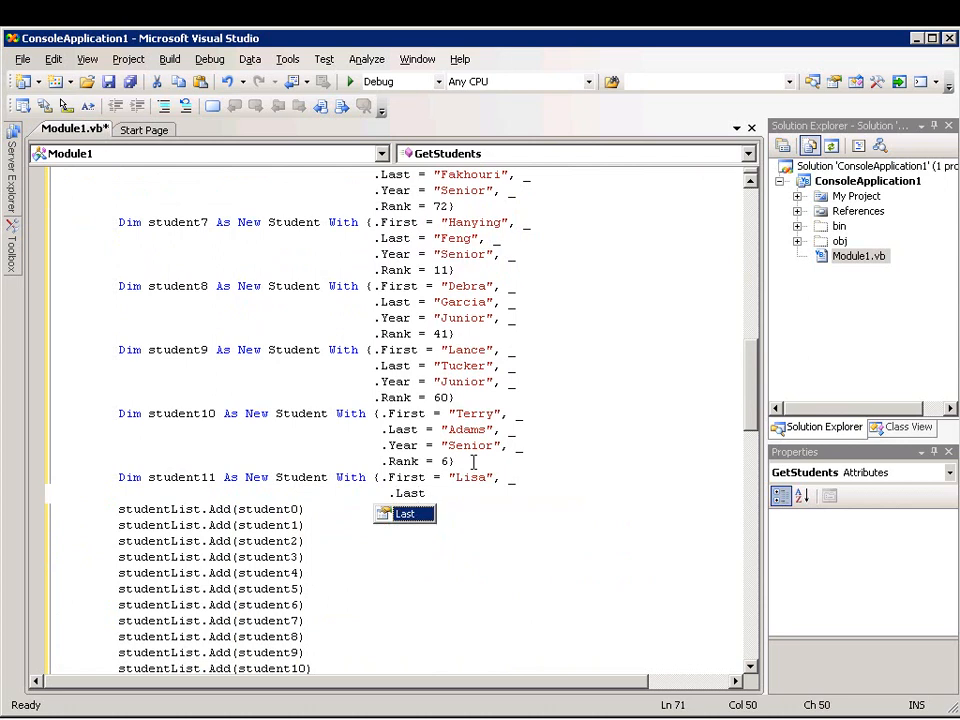
pyautogui.write('"Miller", _')
pyautogui.write('.Year = "Senior", _')
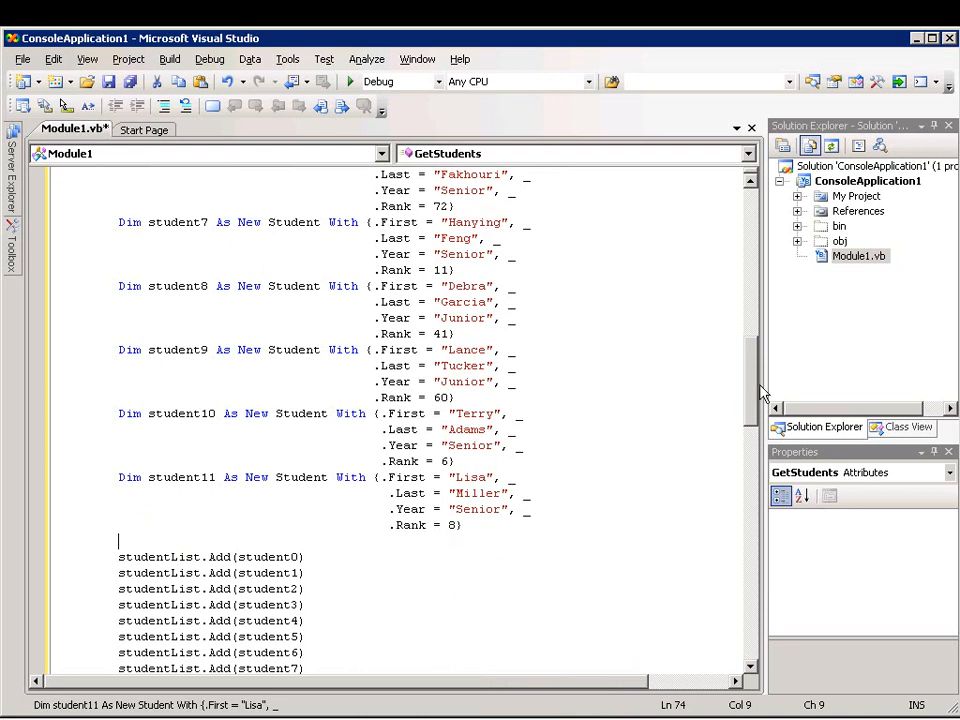
pyautogui.scroll(-3)
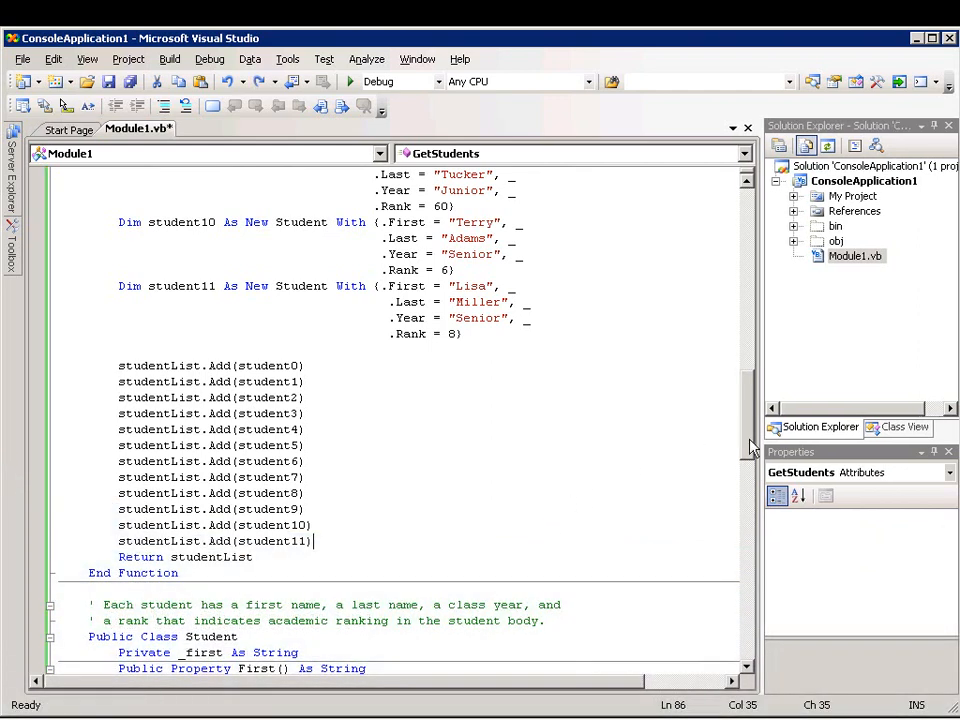
# Step: Write studentQuery in Main: From currentStudent In students Where Rank <= 10 Select currentStudent
pyautogui.scroll(3)
pyautogui.write('Where currentStudent.Rank <= 10 _')
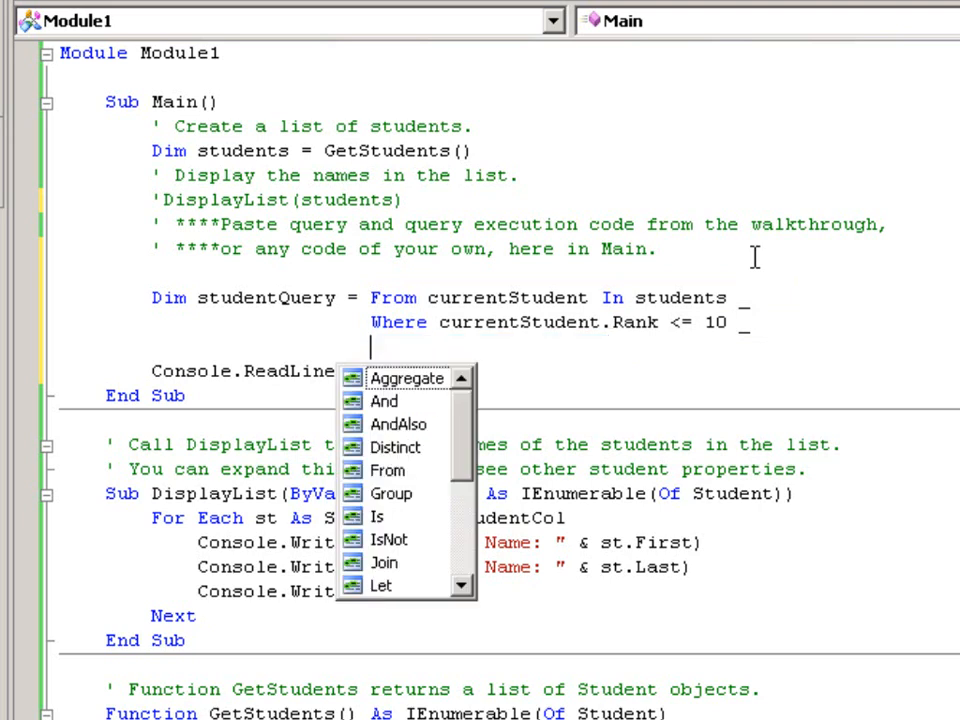
pyautogui.moveTo(486, 418)
pyautogui.write('Select')
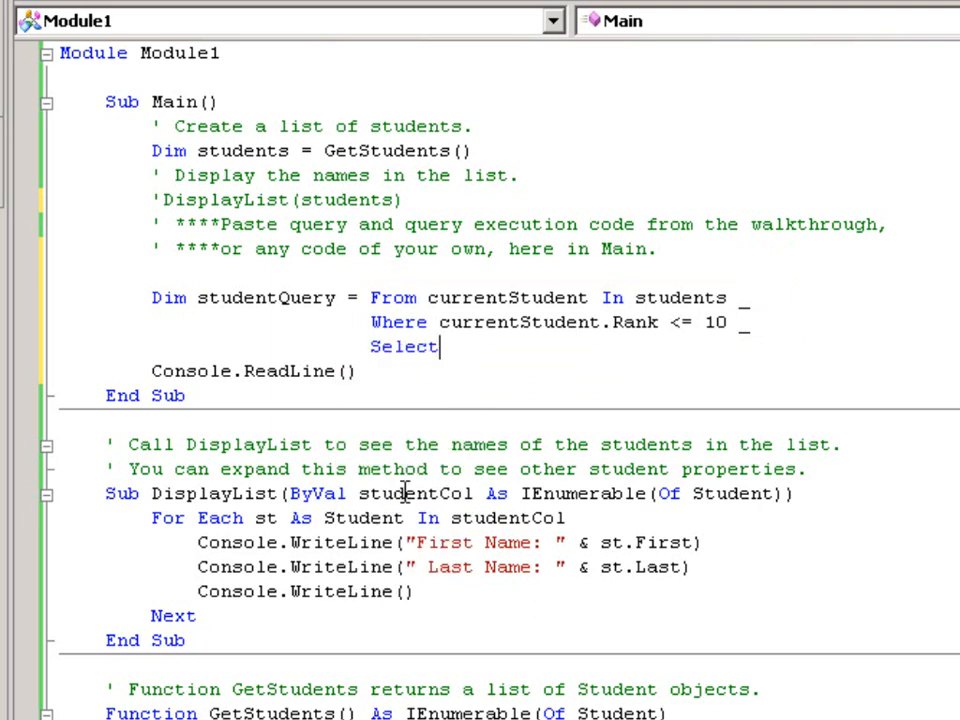
pyautogui.write('currentStudent')
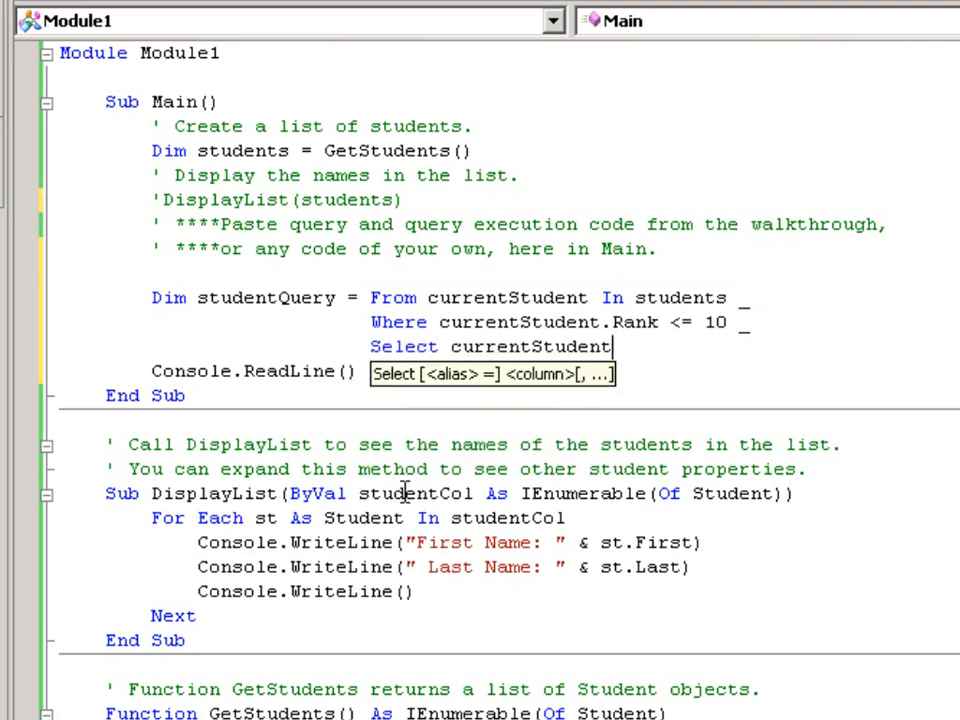
pyautogui.press('Enter')
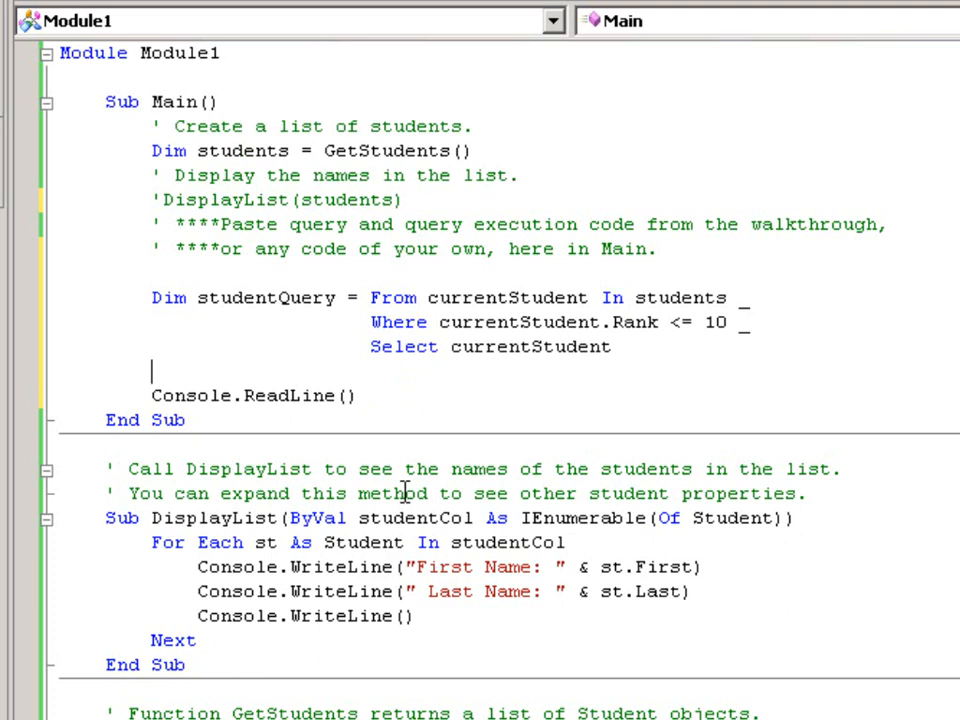
pyautogui.moveTo(288, 298)
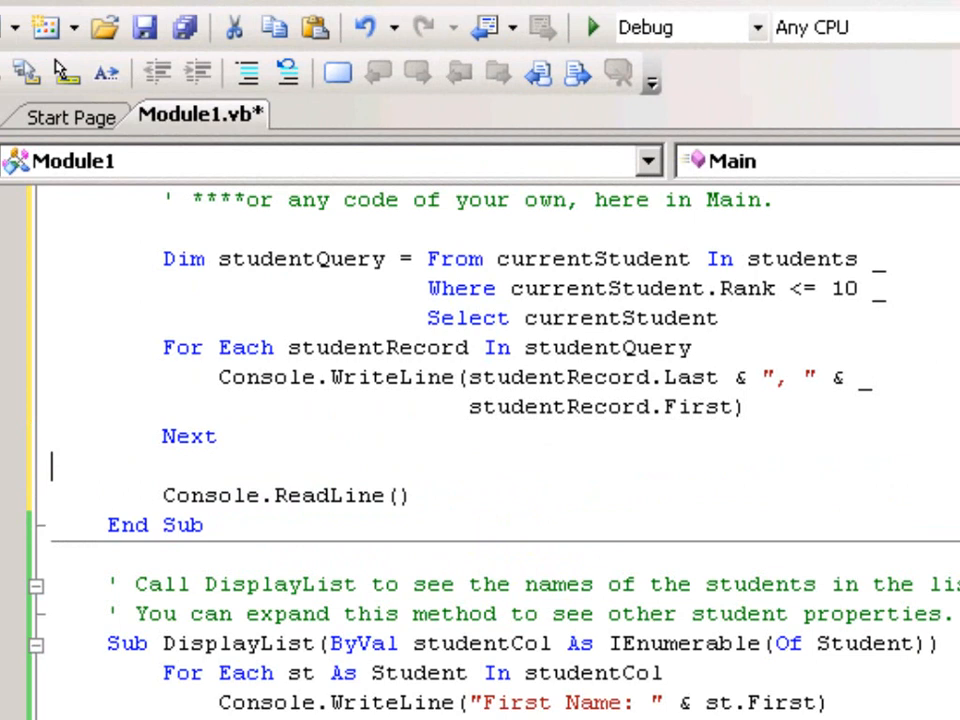
pyautogui.moveTo(338, 312)
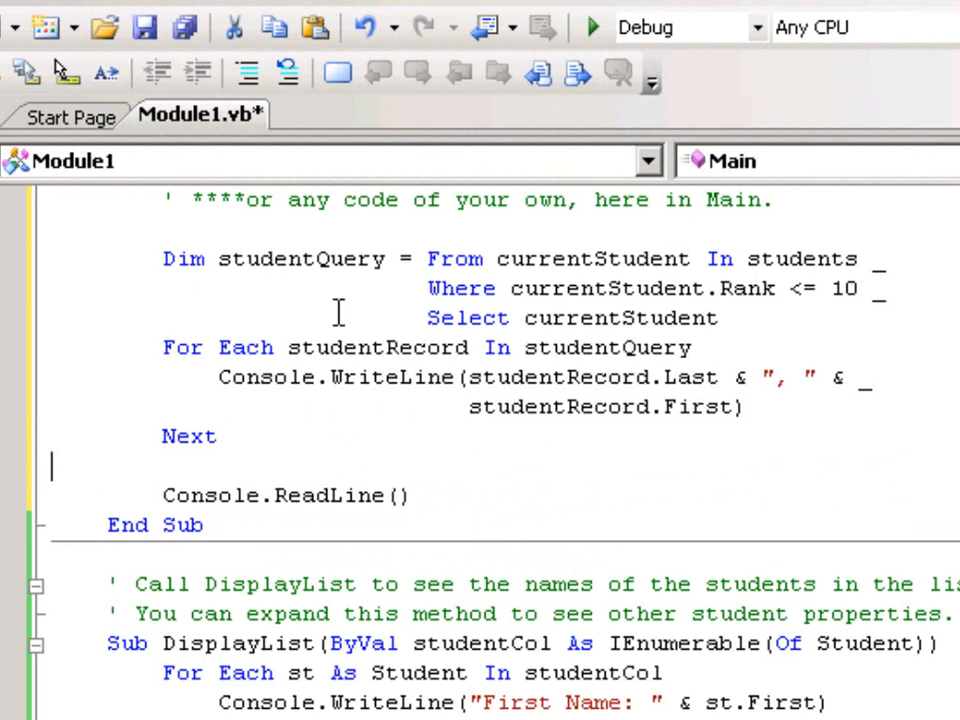
pyautogui.moveTo(348, 348)
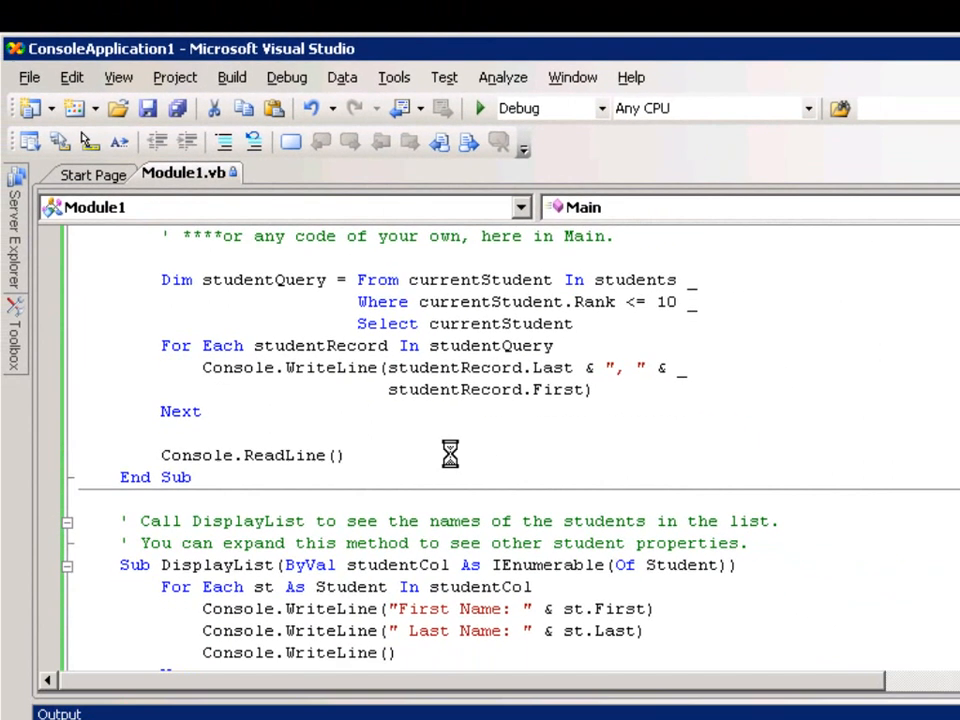
pyautogui.click(474, 108)
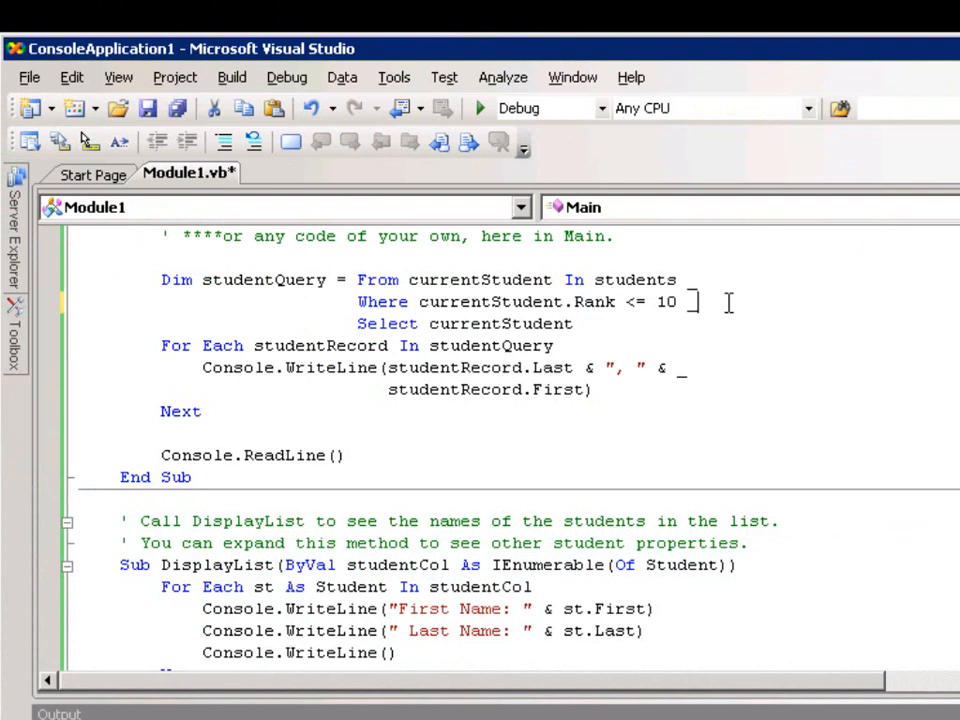
# Step: Add Order By currentStudent.Last, currentStudent.First Ascending and run to list students alphabetically
pyautogui.press('Enter')
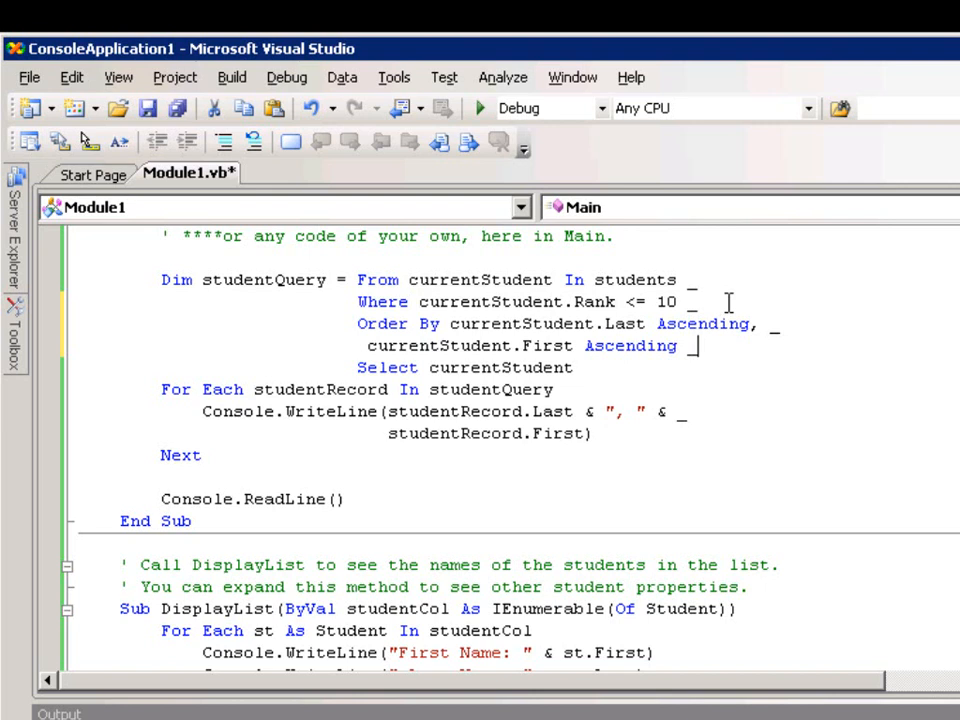
pyautogui.click(486, 108)
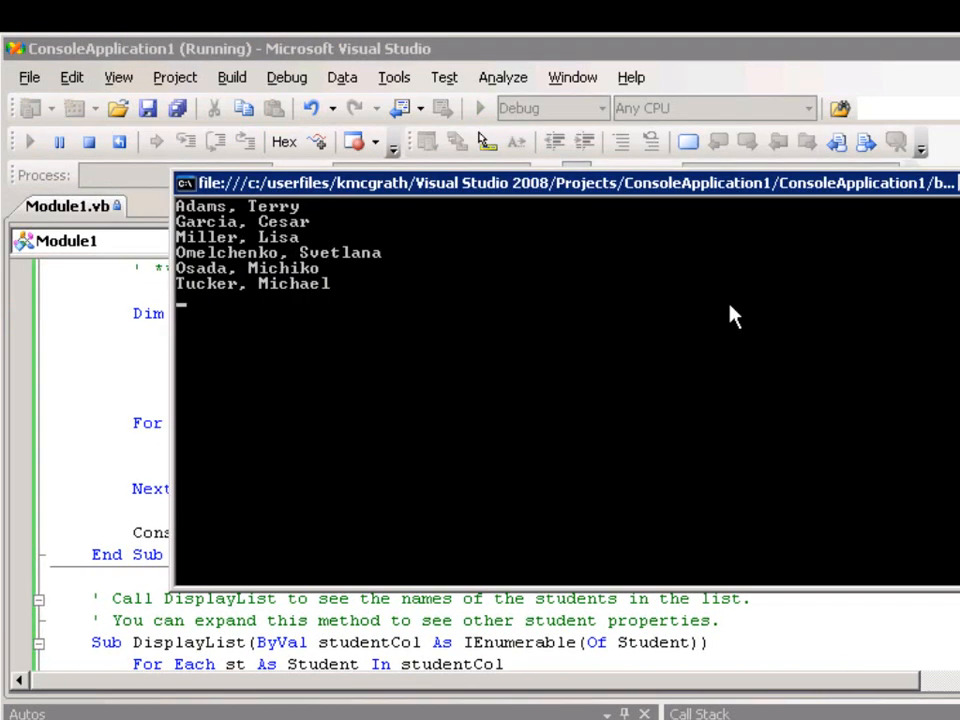